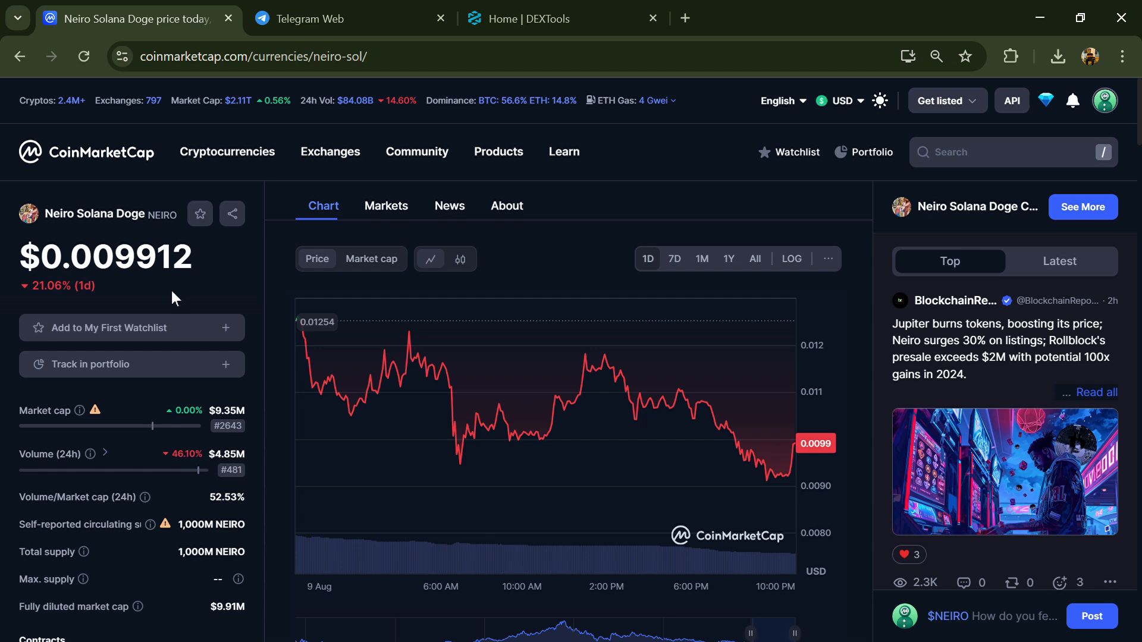
{"action": "mouse_move", "coordinate": [95, 287]}
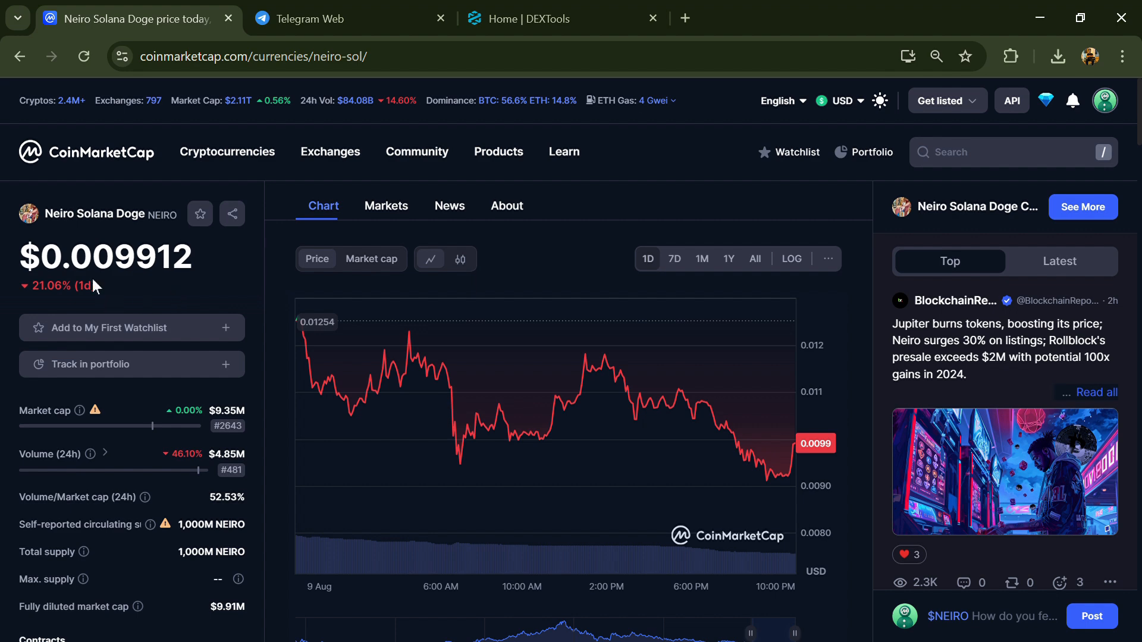
{"action": "mouse_move", "coordinate": [179, 294]}
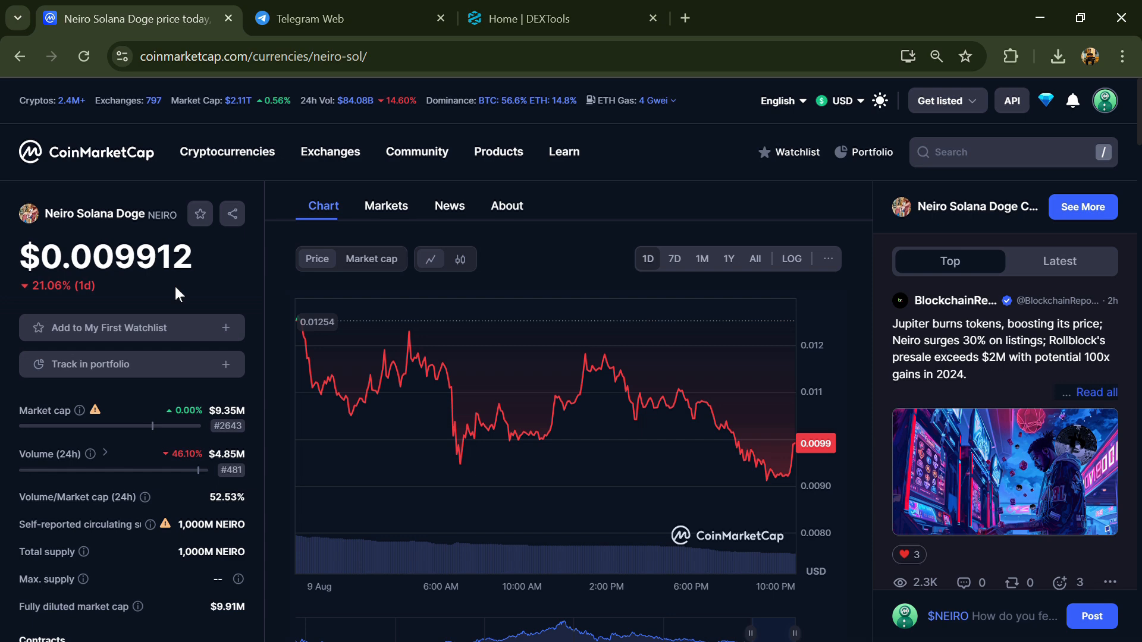
{"action": "mouse_move", "coordinate": [178, 298]}
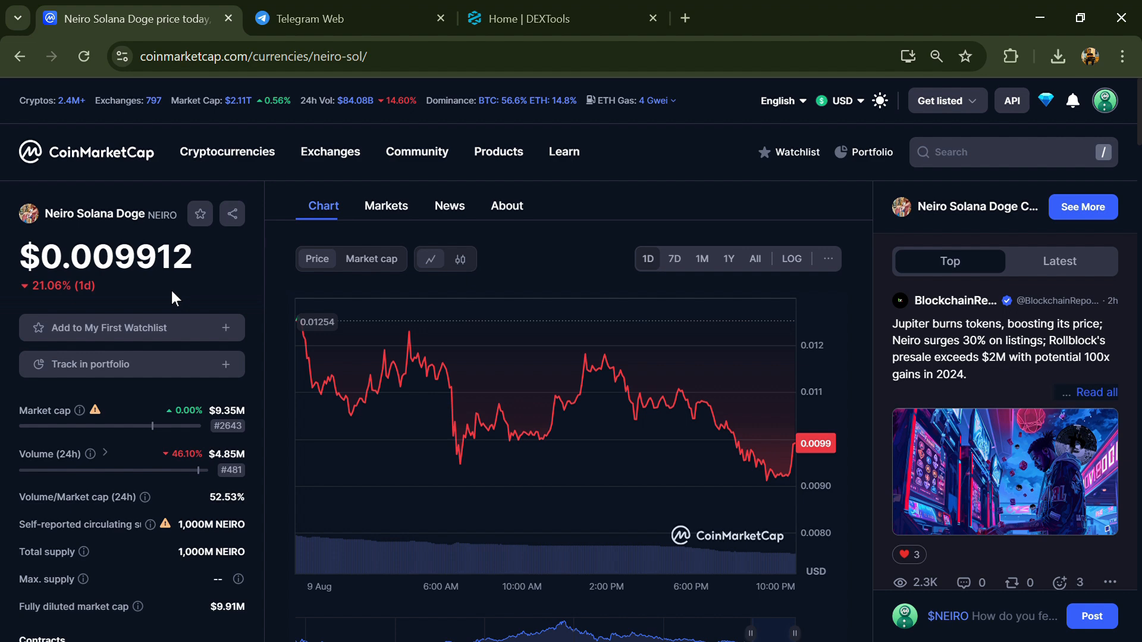
{"action": "mouse_move", "coordinate": [114, 348]}
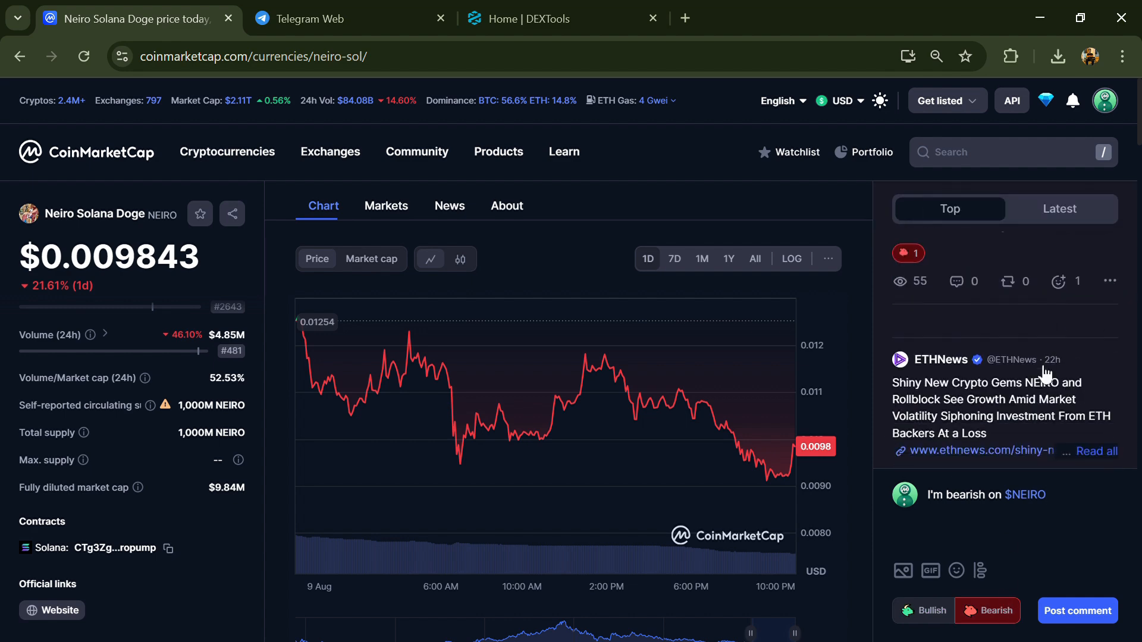
Step: View the Latest community posts, copy Neiro's Solana contract address and move to DEXTools
{"action": "left_click", "coordinate": [1058, 210]}
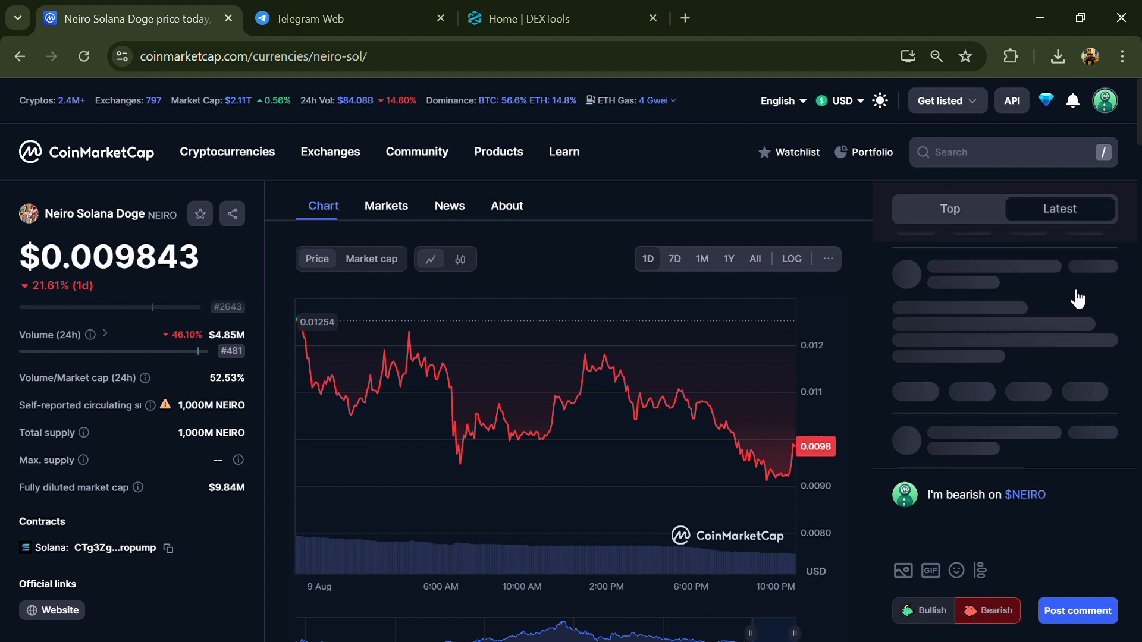
{"action": "mouse_move", "coordinate": [1085, 286]}
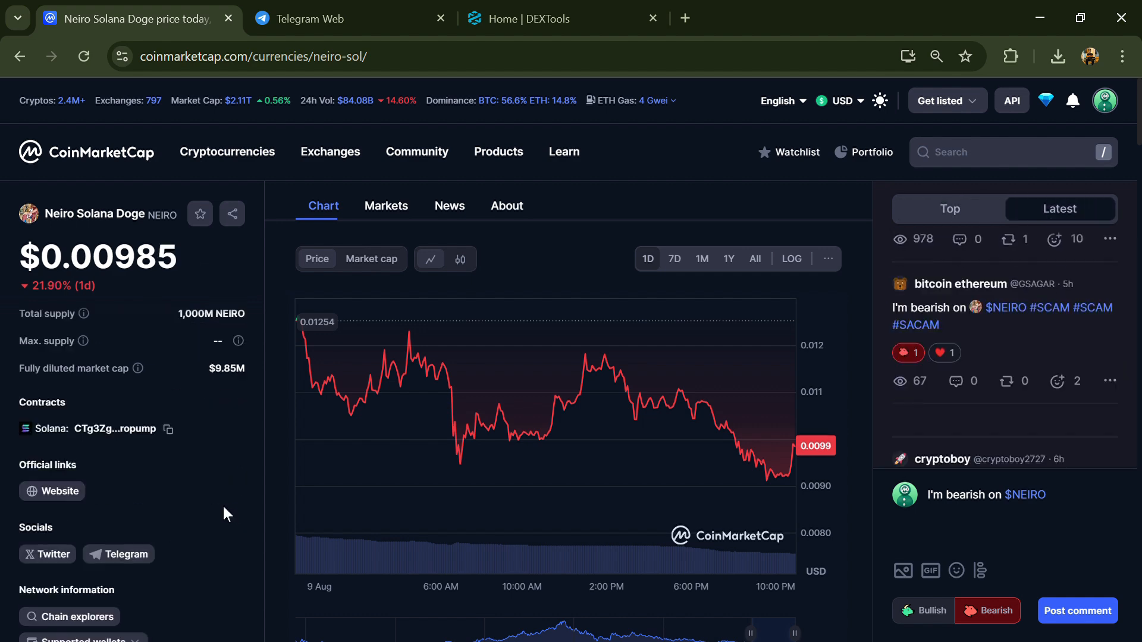
{"action": "left_click", "coordinate": [167, 428]}
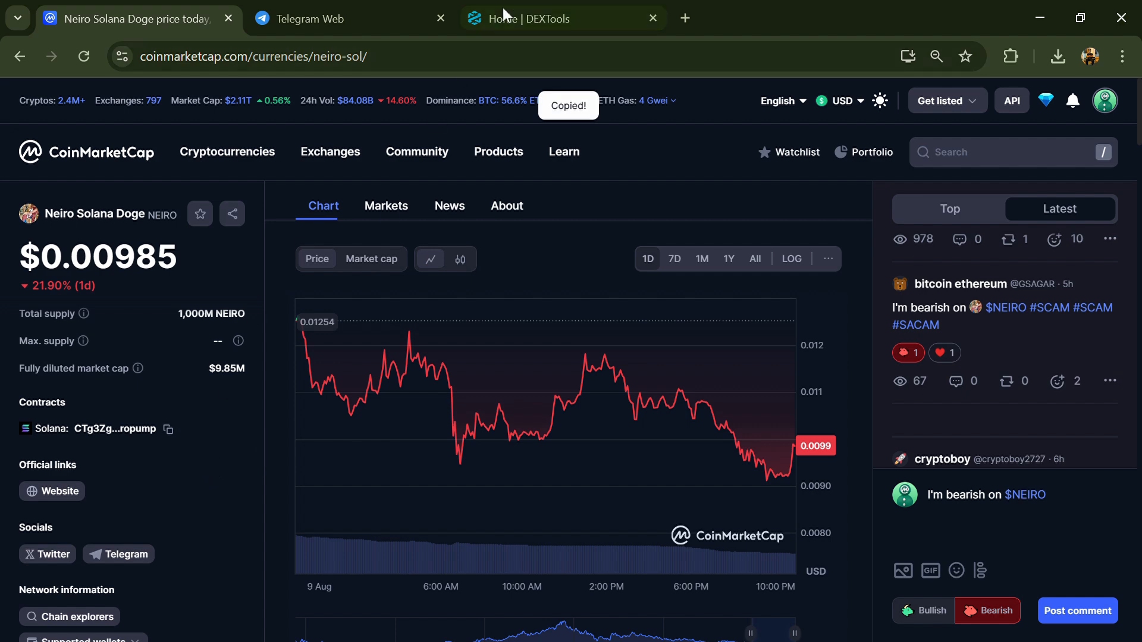
{"action": "left_click", "coordinate": [560, 18]}
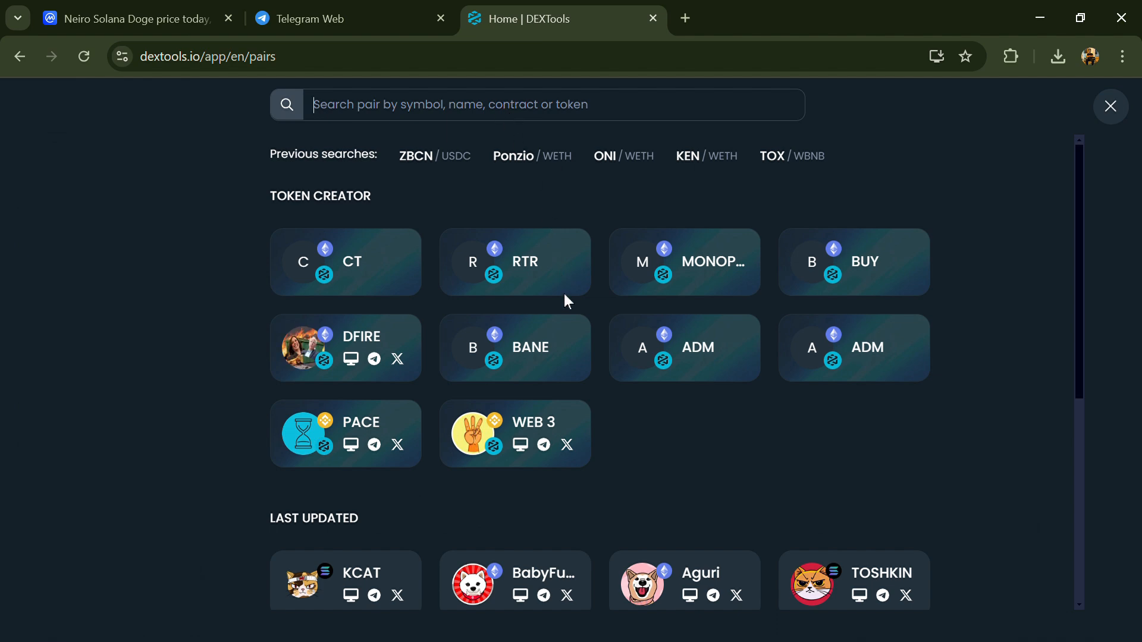
Step: Search DEXTools for contract CTg3ZgYx79zrE1MteDVkmkcGniiFrK1hJ6yiabropump and review the NEIRO/SOL audit results
{"action": "type", "text": "CTg3ZgYx79zrE1MteDVkmkcGniiFrK1hJ6yiabropump"}
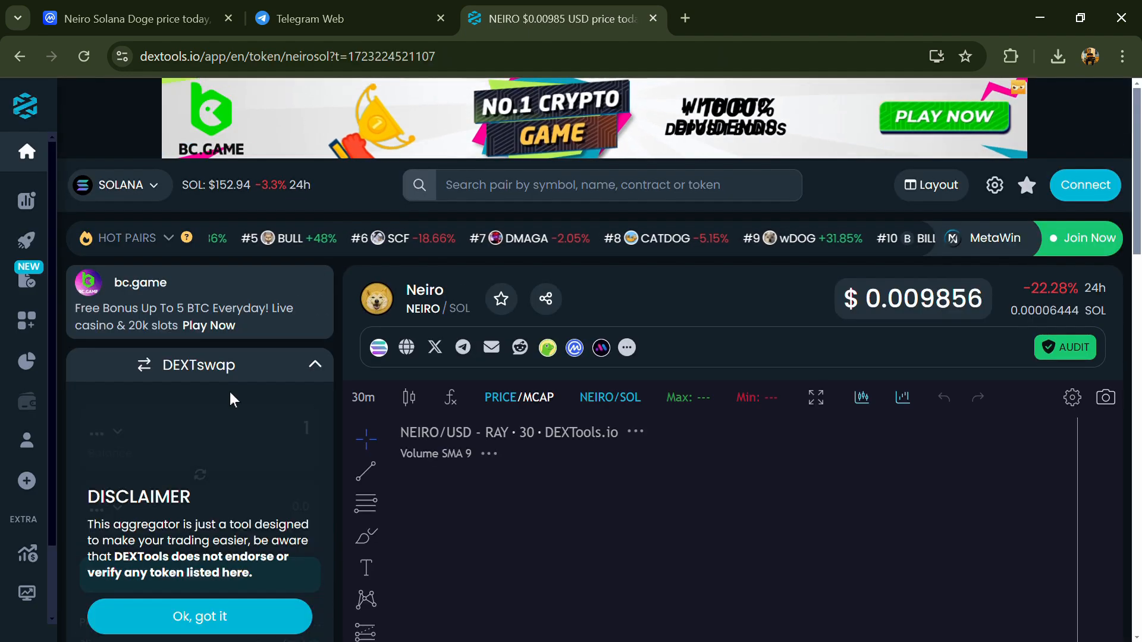
{"action": "scroll", "scroll_direction": "down", "scroll_amount": 3}
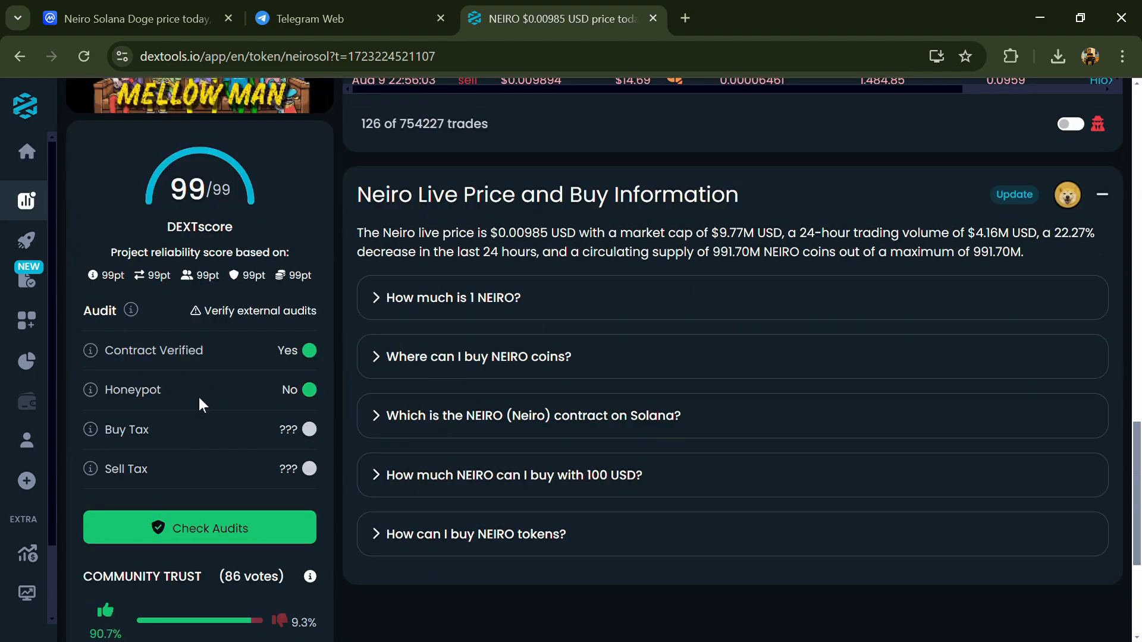
{"action": "scroll", "scroll_direction": "down", "scroll_amount": 3}
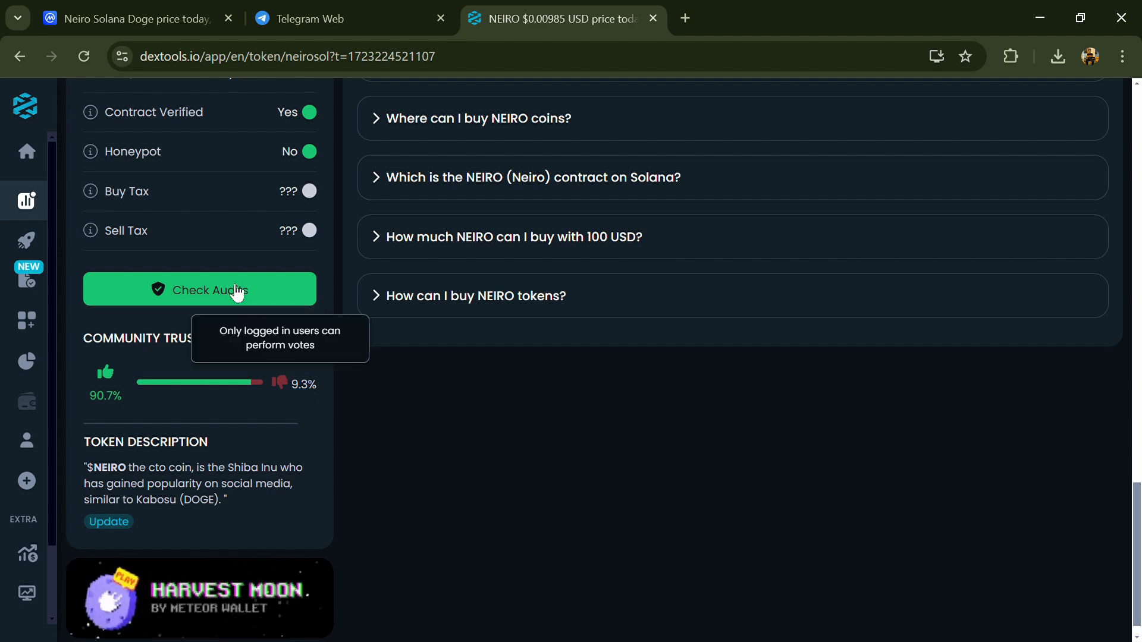
Step: Run the full Audit Scan for NEIRO, confirming no alerts, and return toward CoinMarketCap
{"action": "left_click", "coordinate": [200, 289]}
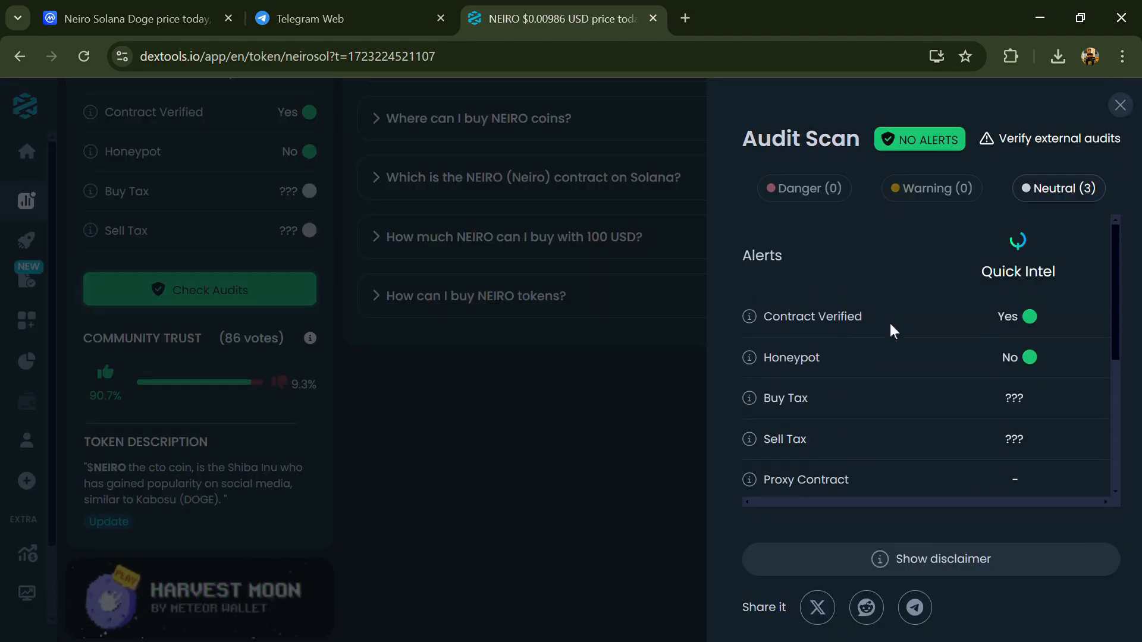
{"action": "left_click", "coordinate": [1121, 105]}
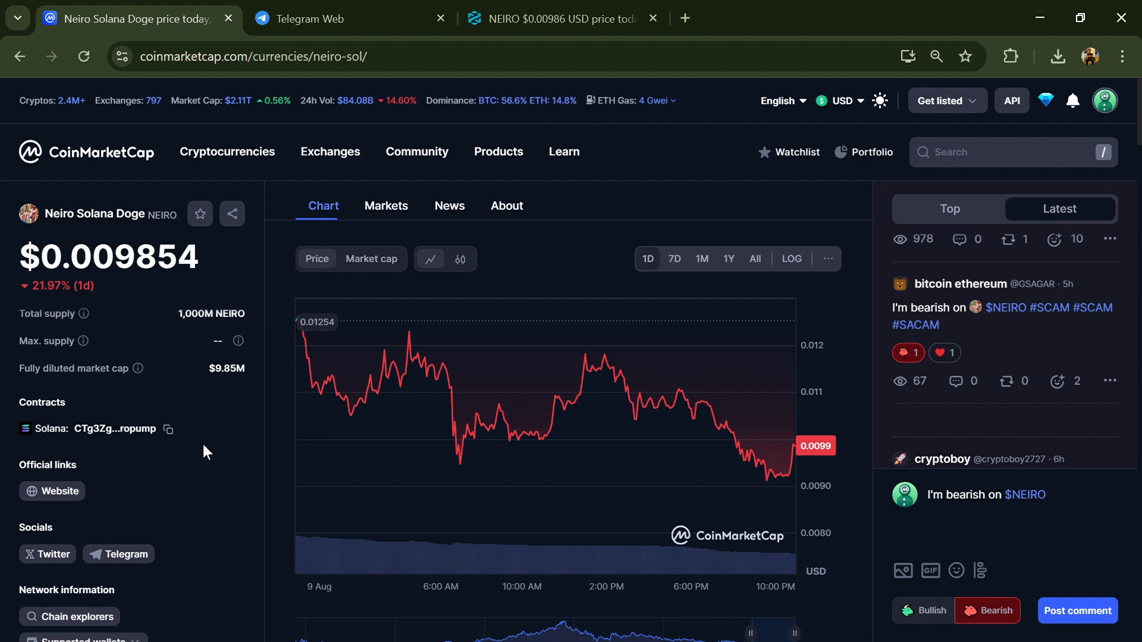
{"action": "mouse_move", "coordinate": [400, 200]}
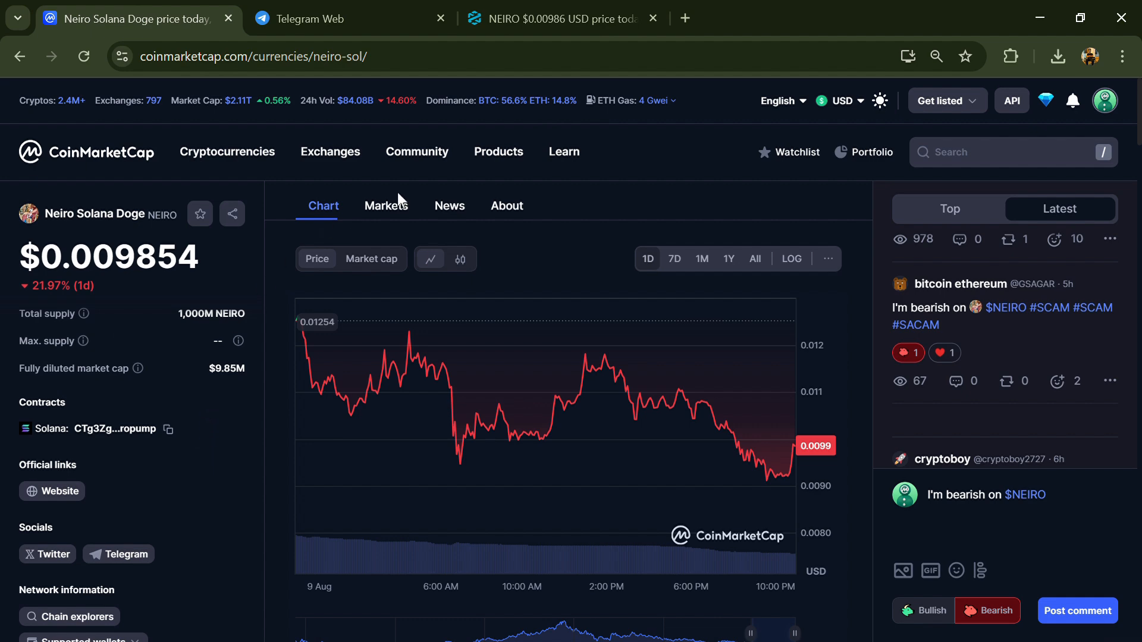
Step: Show Neiro's Markets list on CoinMarketCap with 10 rows per page, led by Raydium NEIRO/SOL
{"action": "left_click", "coordinate": [385, 206]}
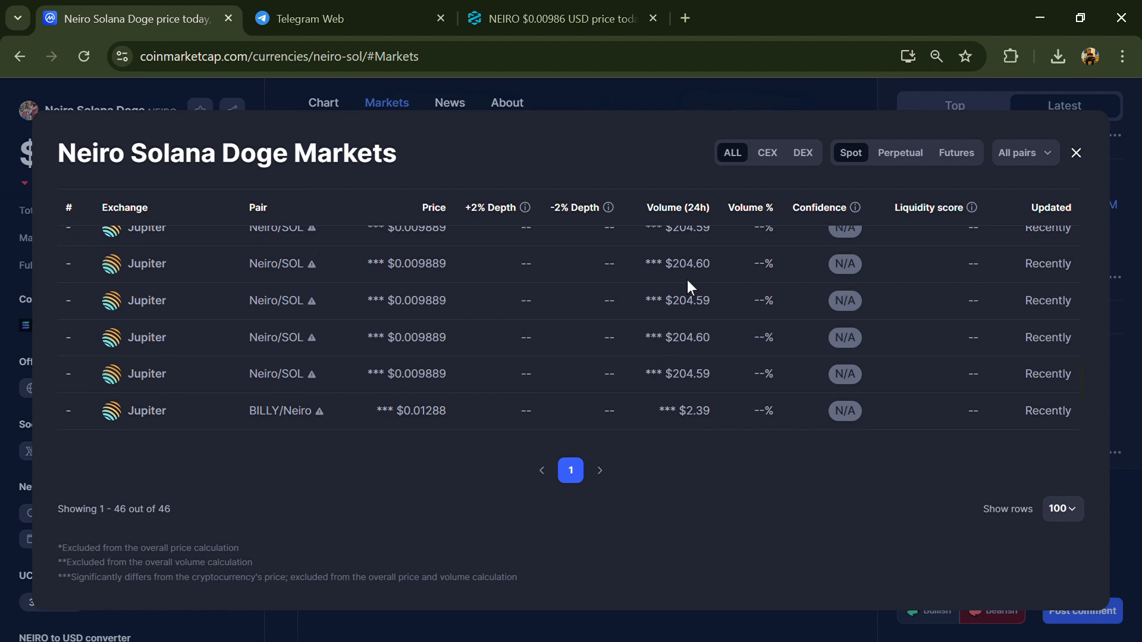
{"action": "left_click", "coordinate": [1023, 153]}
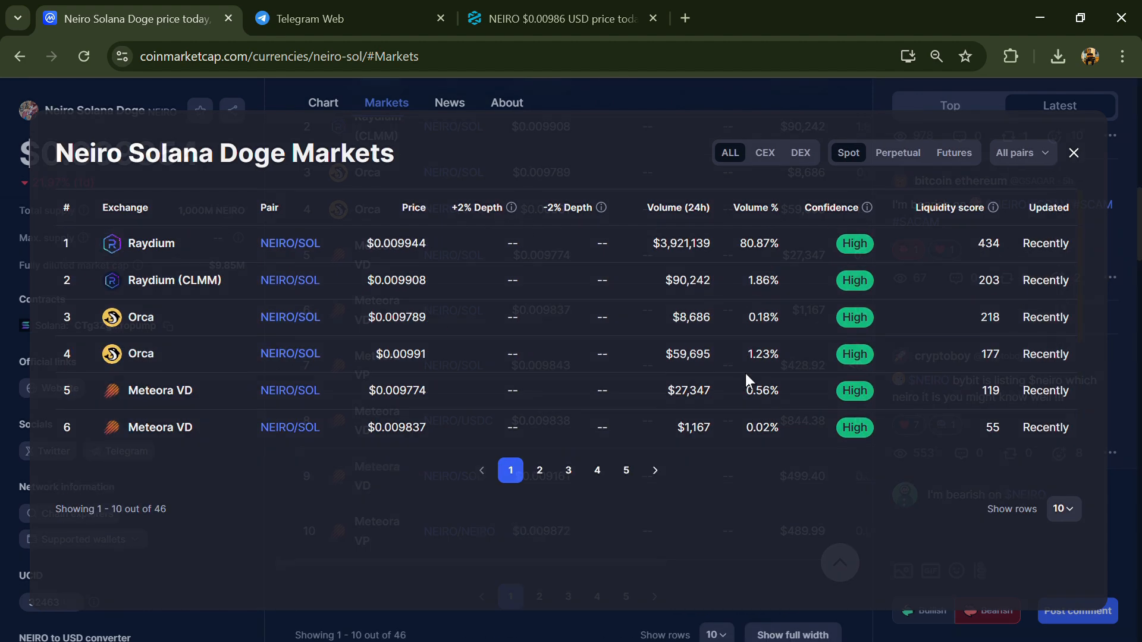
{"action": "left_click", "coordinate": [1072, 153]}
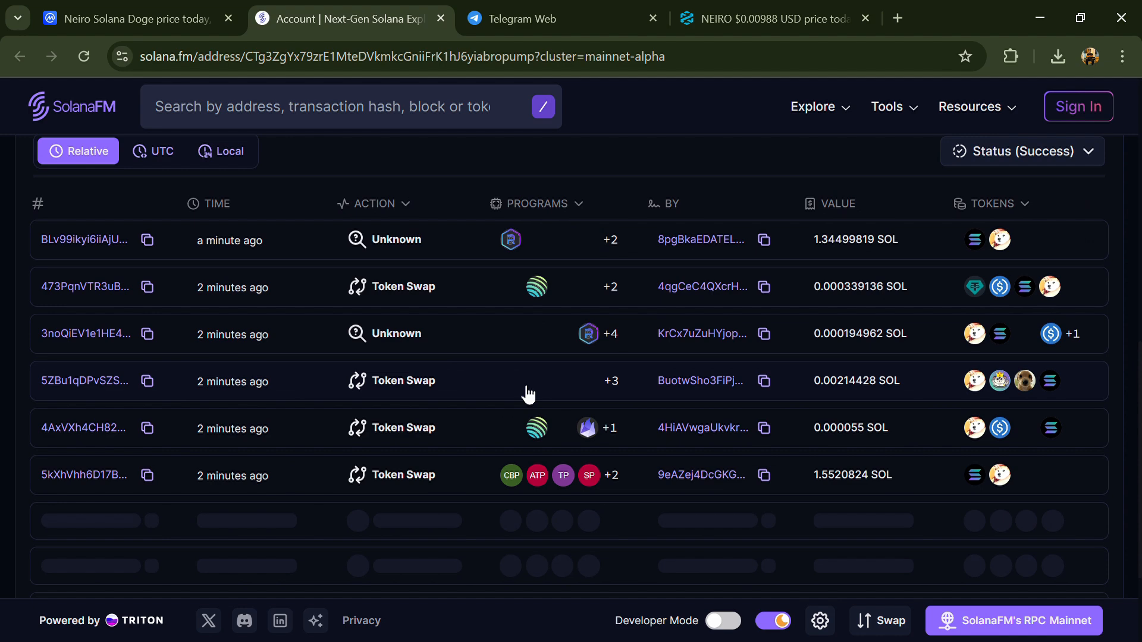
Step: Scroll SolanaFM's successful transactions for the Neiro contract to see recent swaps
{"action": "scroll", "scroll_direction": "down", "scroll_amount": 3}
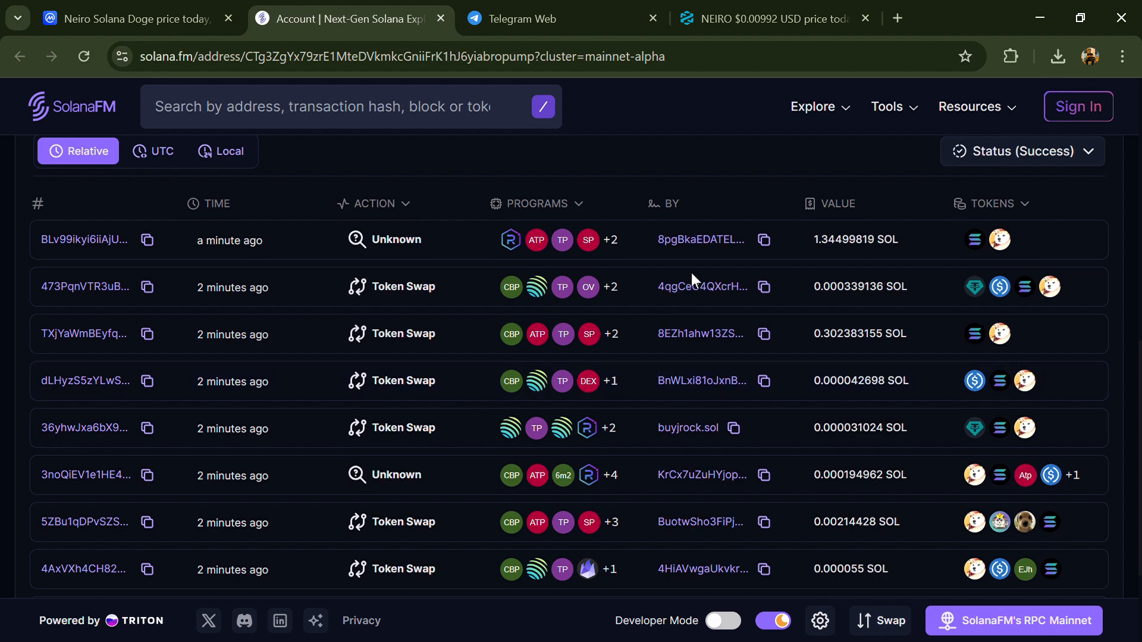
{"action": "mouse_move", "coordinate": [487, 401]}
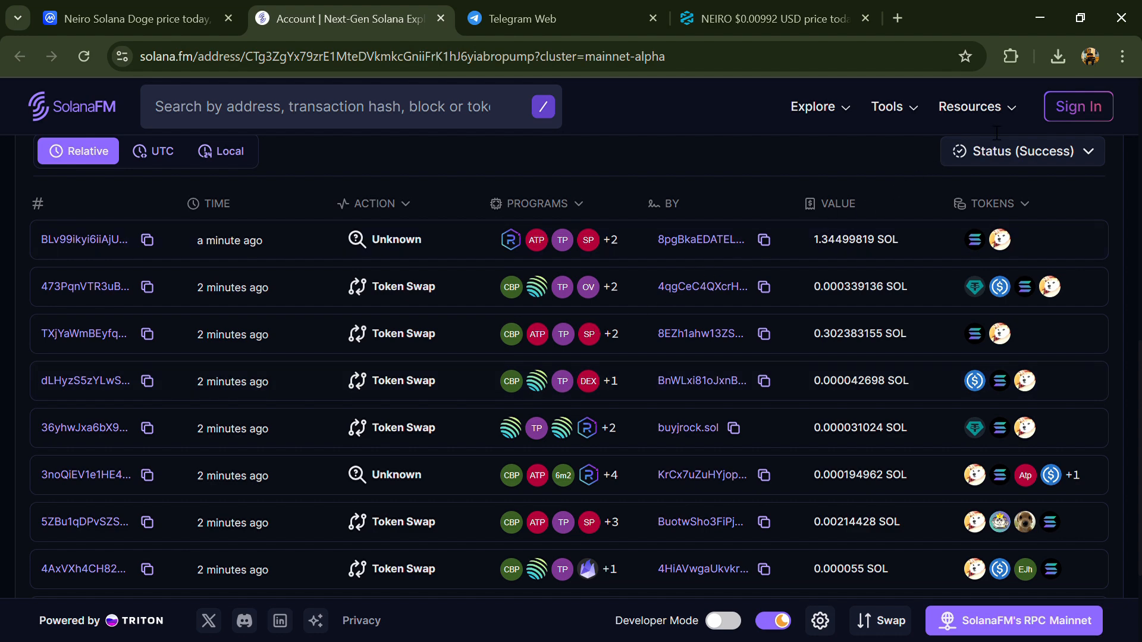
{"action": "mouse_move", "coordinate": [488, 384]}
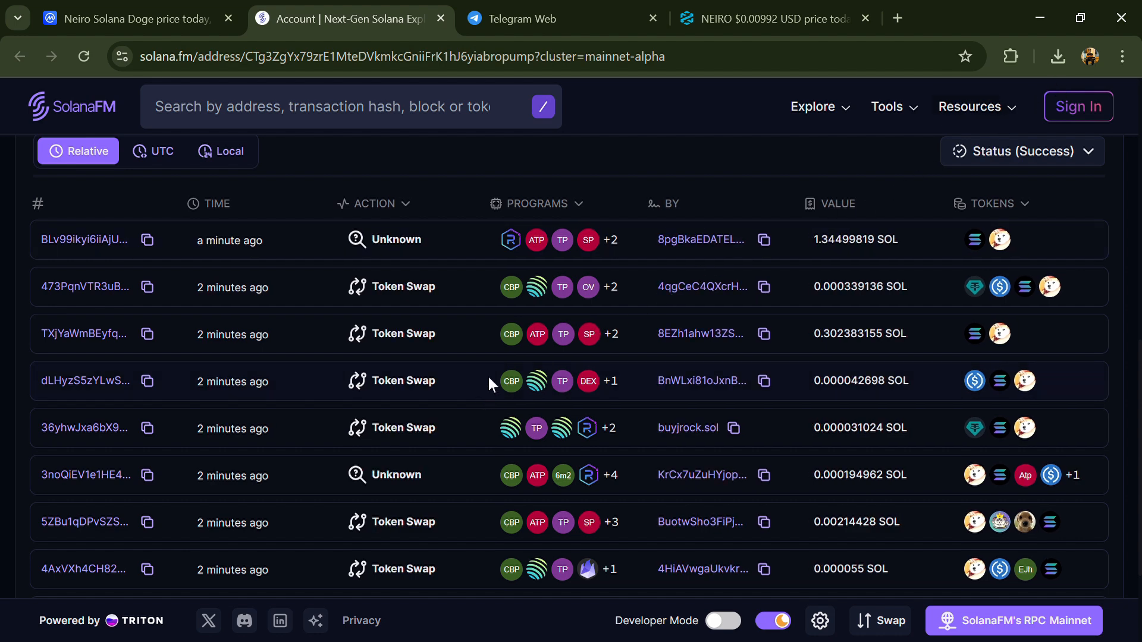